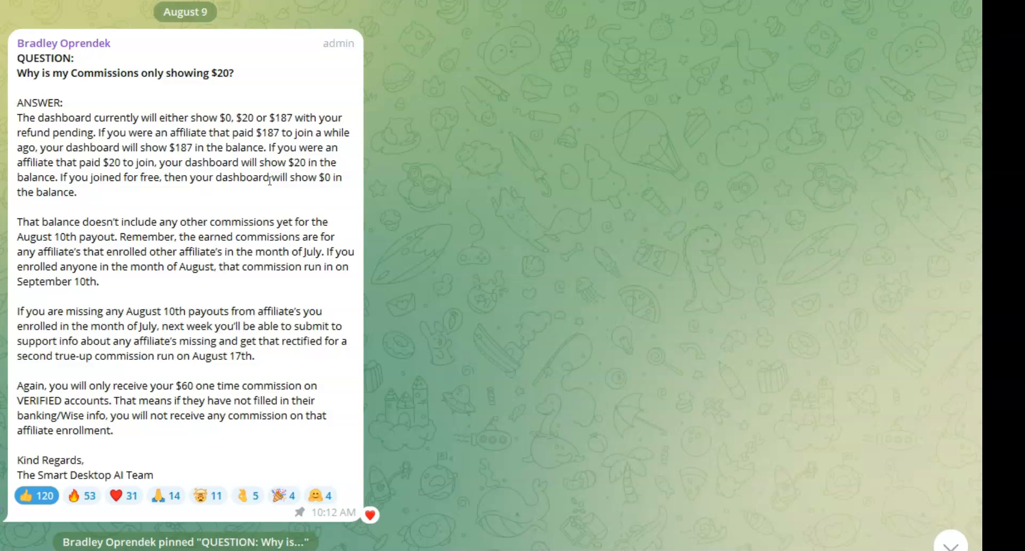
{"action": "left_click", "coordinate": [166, 495]}
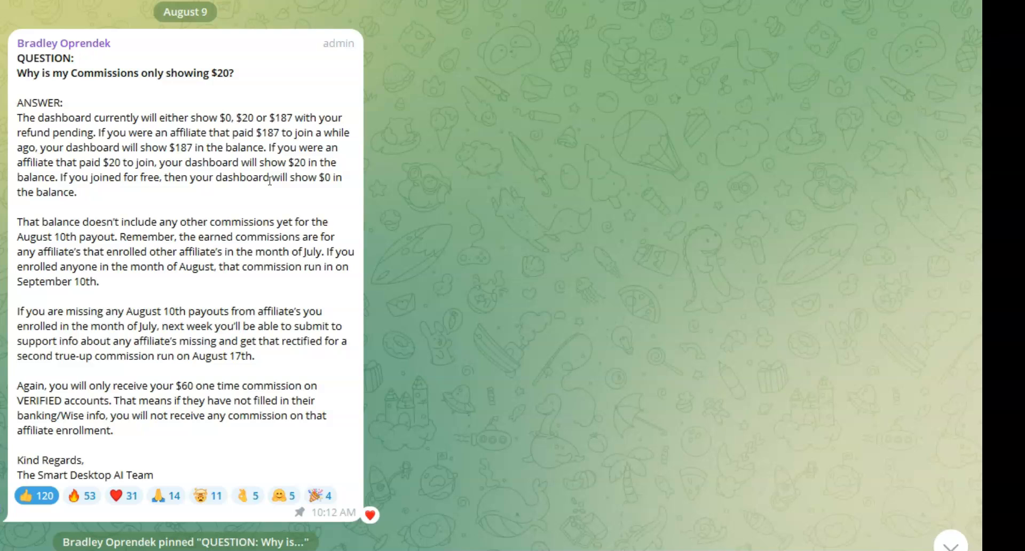
{"action": "left_click", "coordinate": [36, 495]}
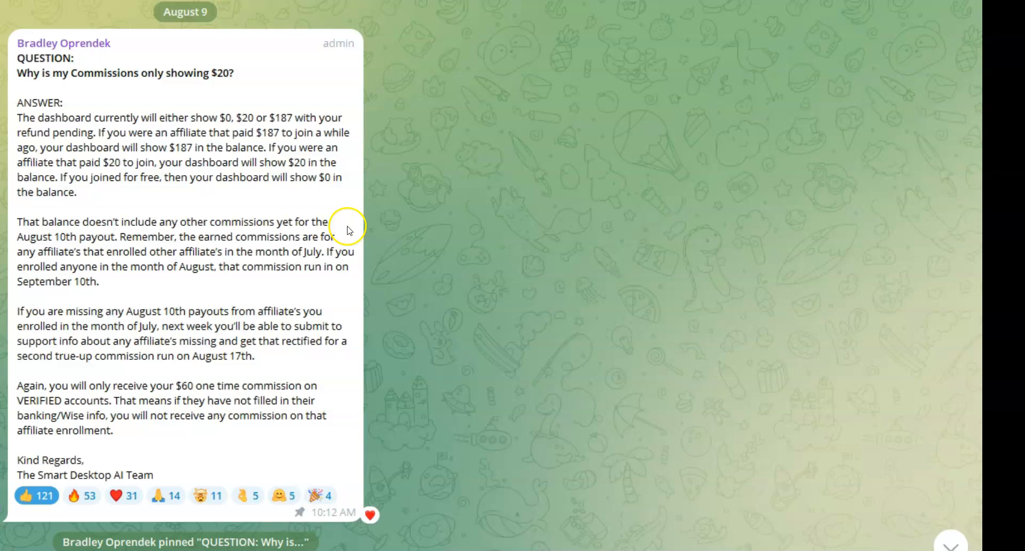
{"action": "mouse_move", "coordinate": [363, 226]}
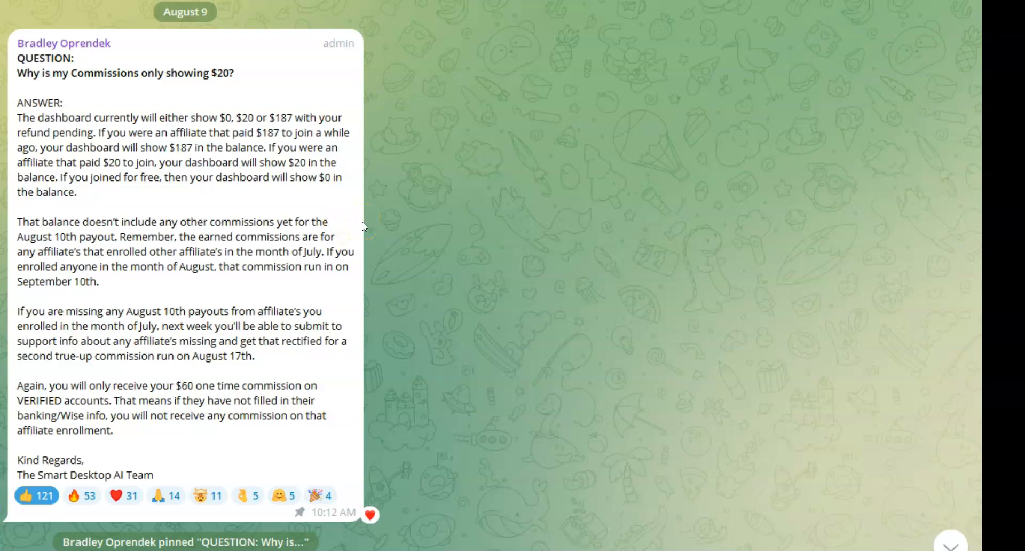